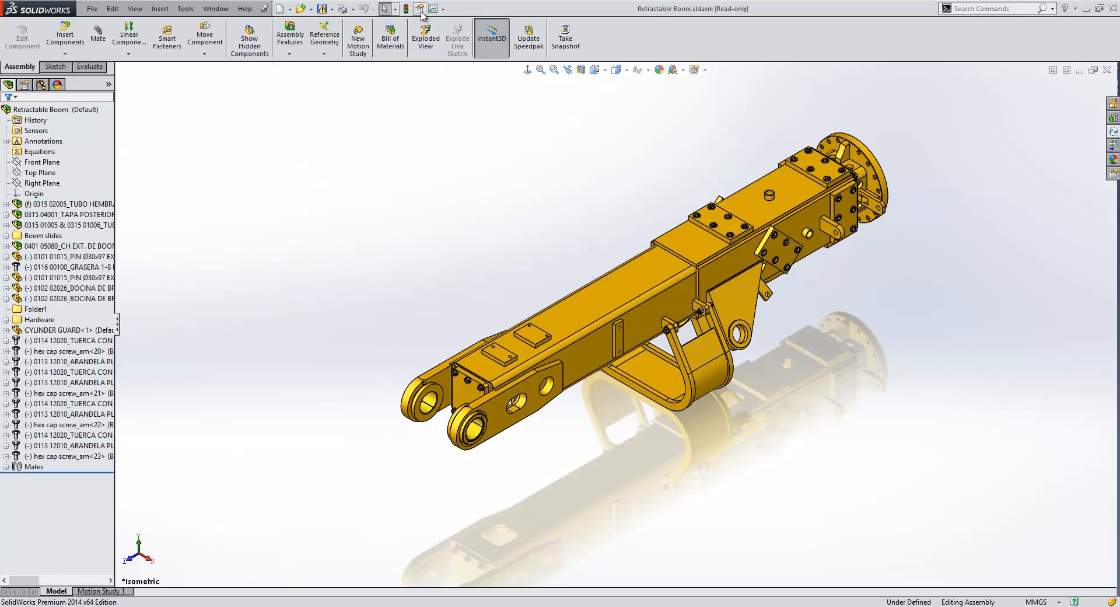
Review the assembly's custom properties summary and close it
left_click(421, 8)
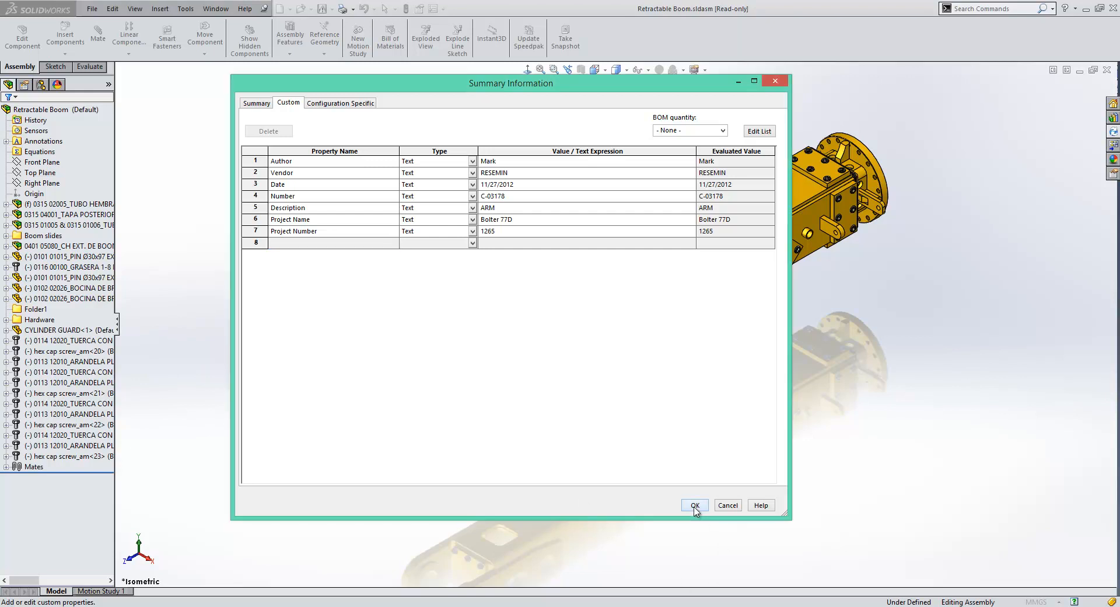
left_click(692, 504)
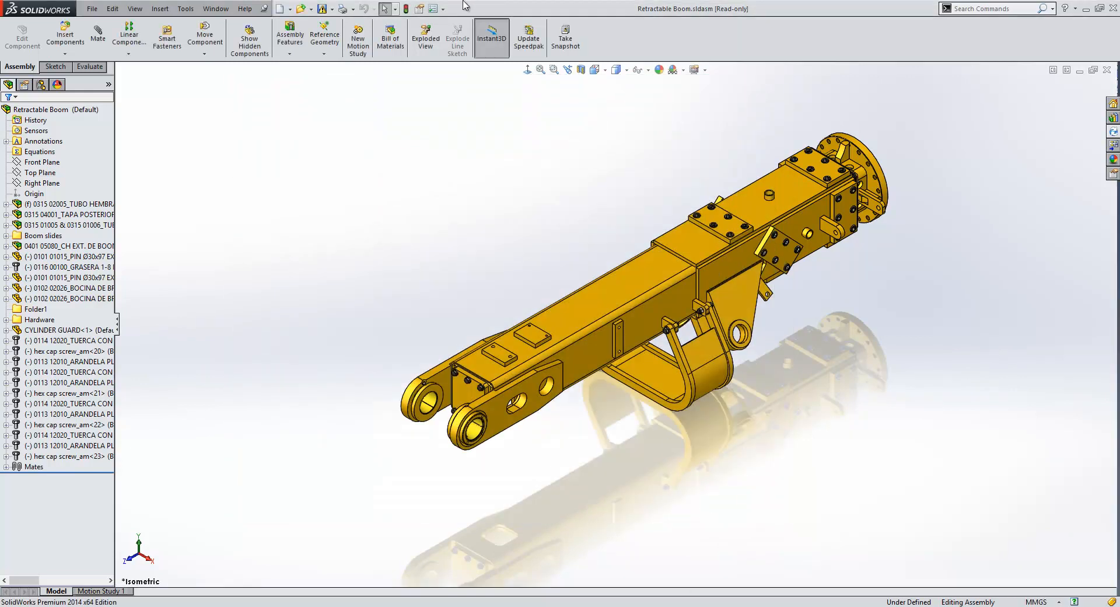
In System Options > File Locations, show the Custom Property Files folder and start browsing for a new one
left_click(434, 8)
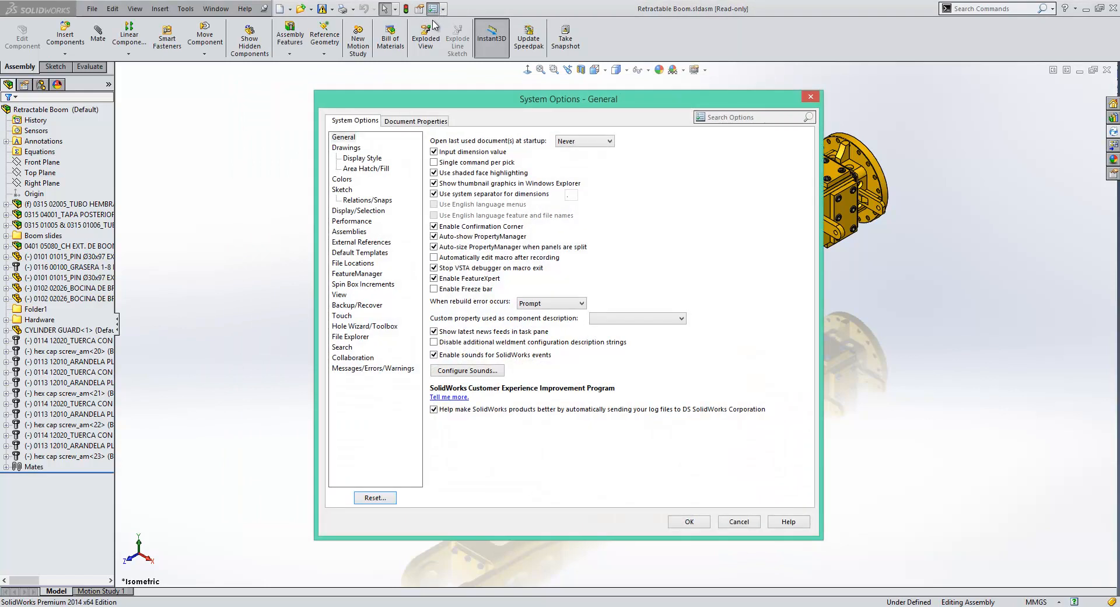
left_click(351, 262)
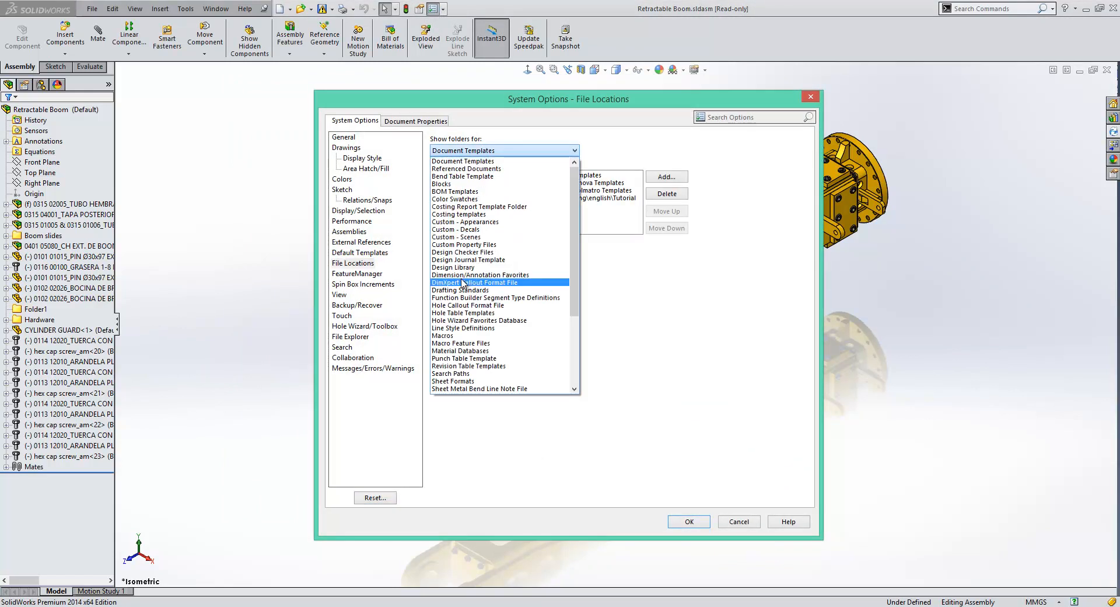
left_click(463, 243)
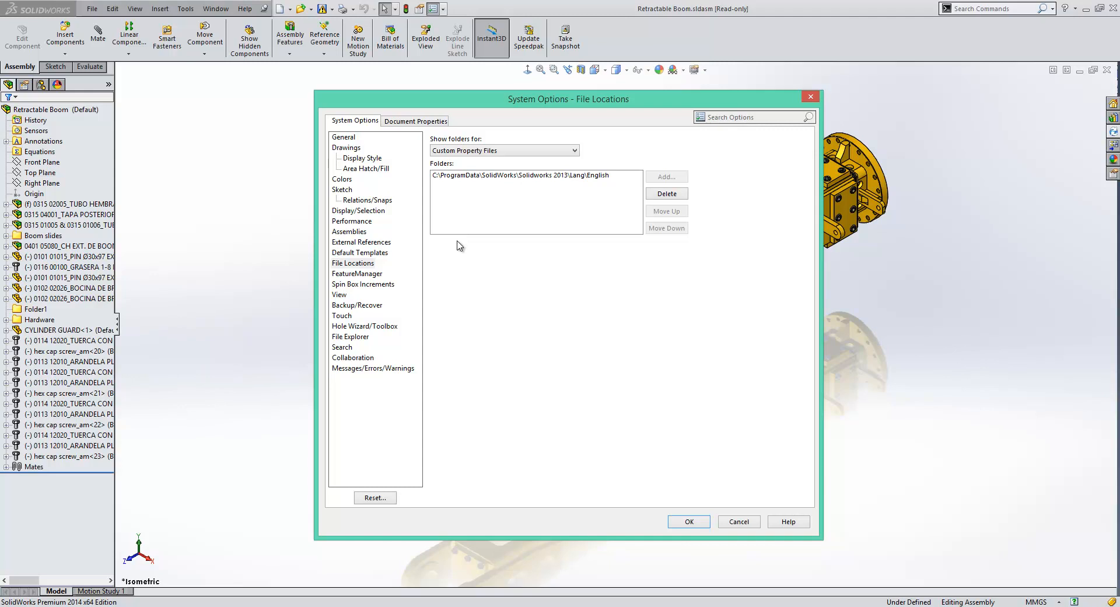
left_click(664, 177)
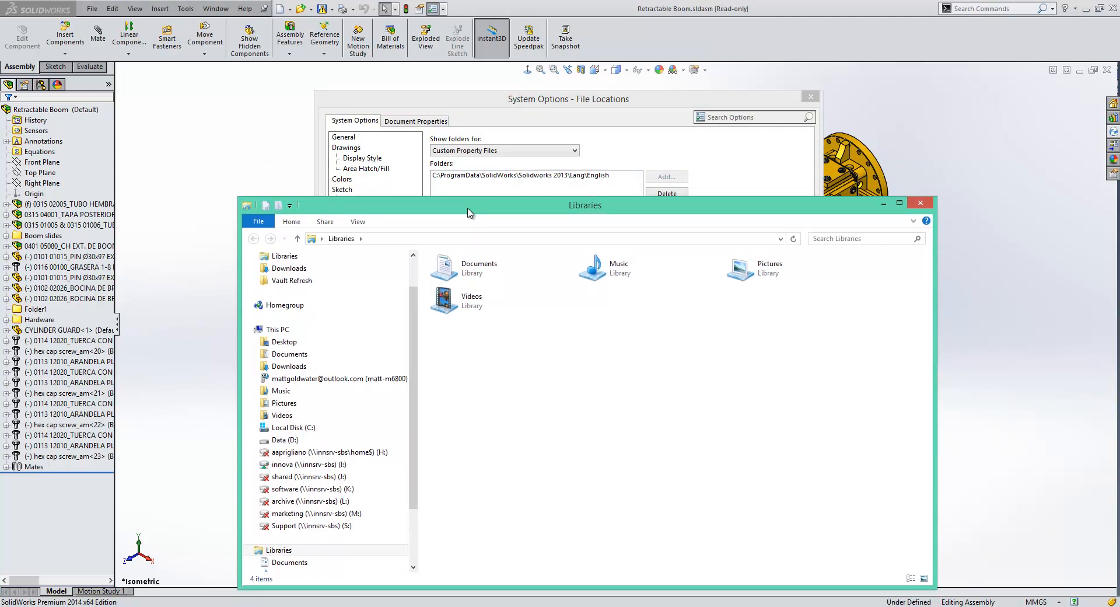
Navigate into C:\ProgramData\SolidWorks
left_click(292, 427)
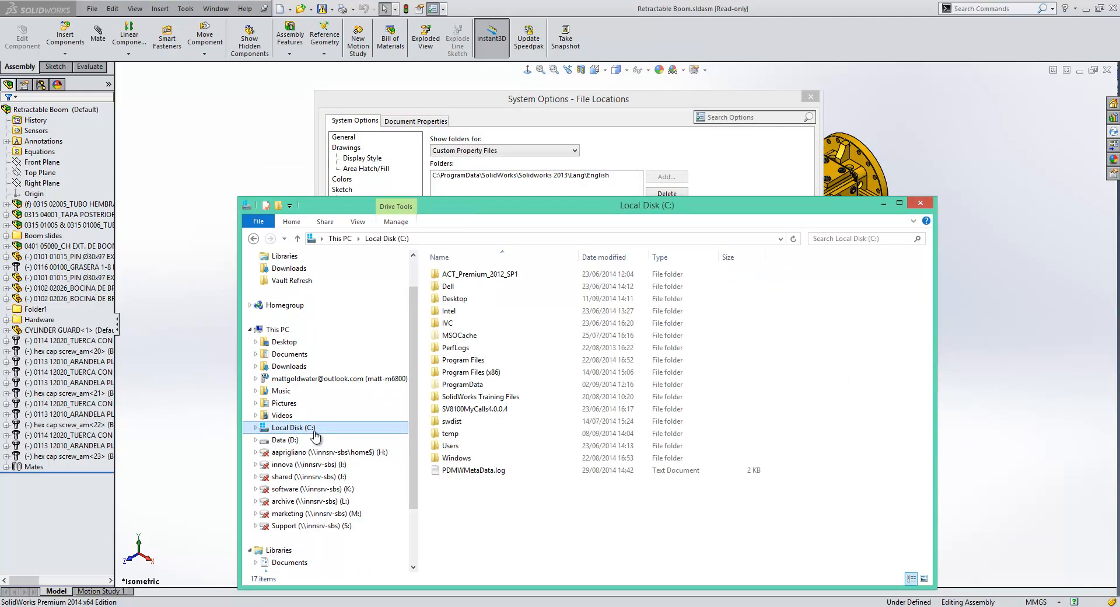
left_click(463, 385)
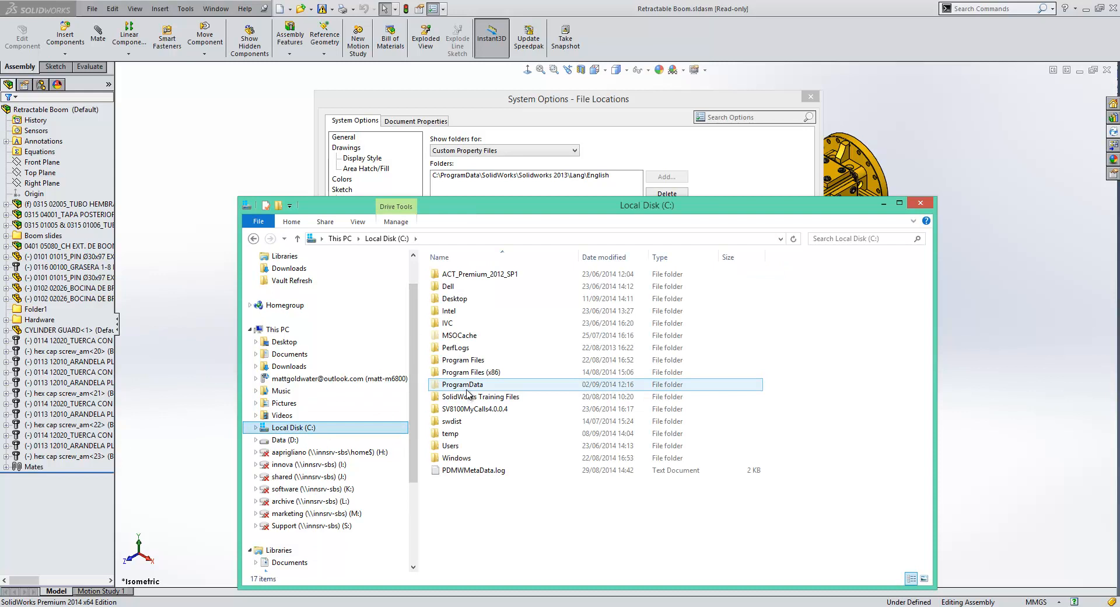
mouse_move(463, 385)
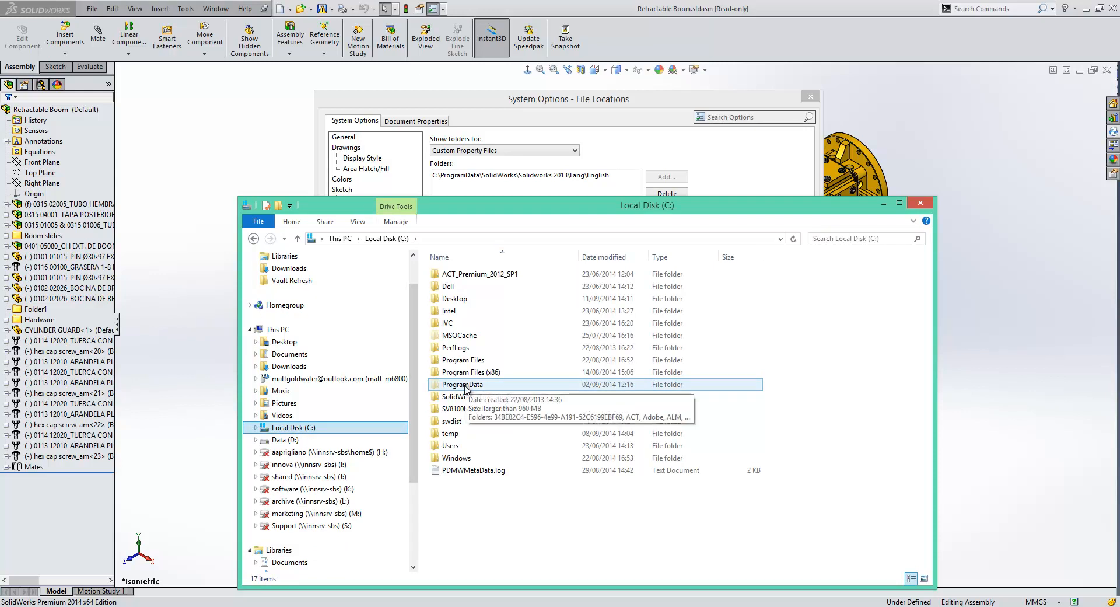
double_click(462, 384)
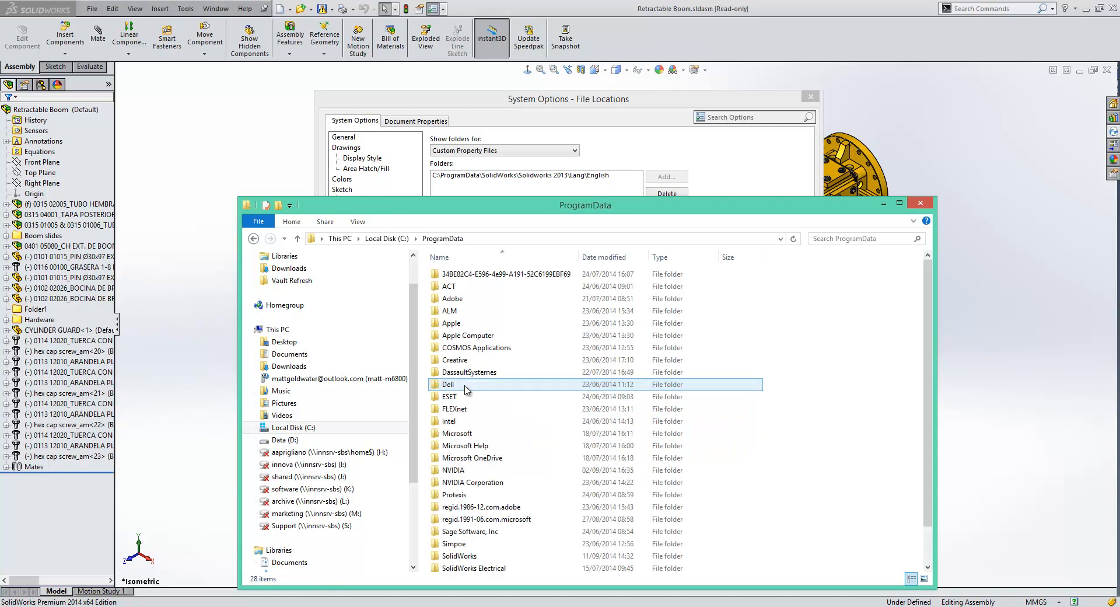
left_click(448, 383)
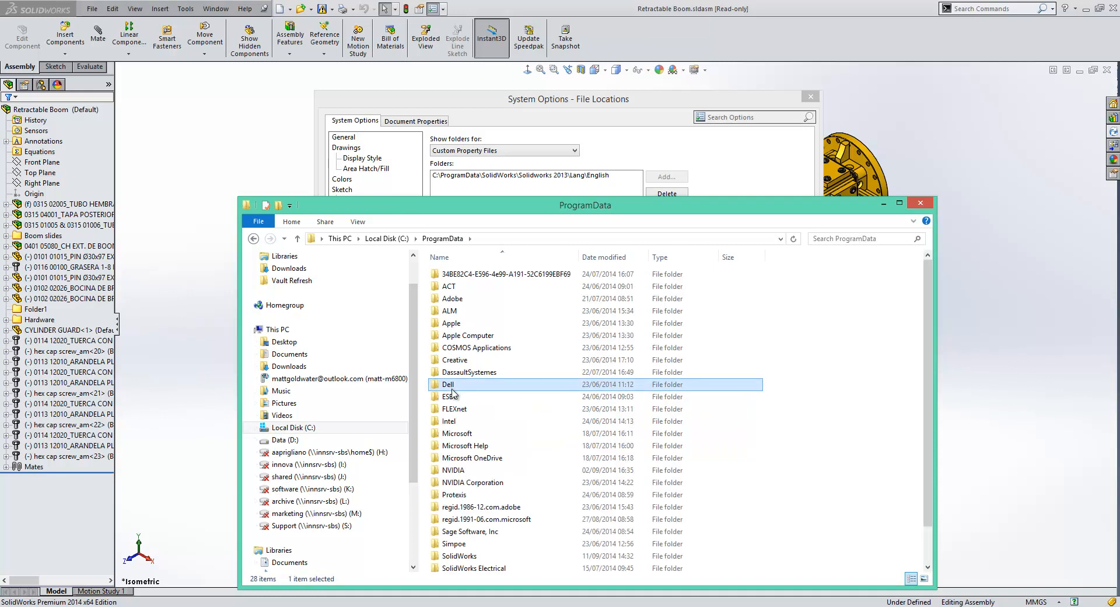
double_click(460, 555)
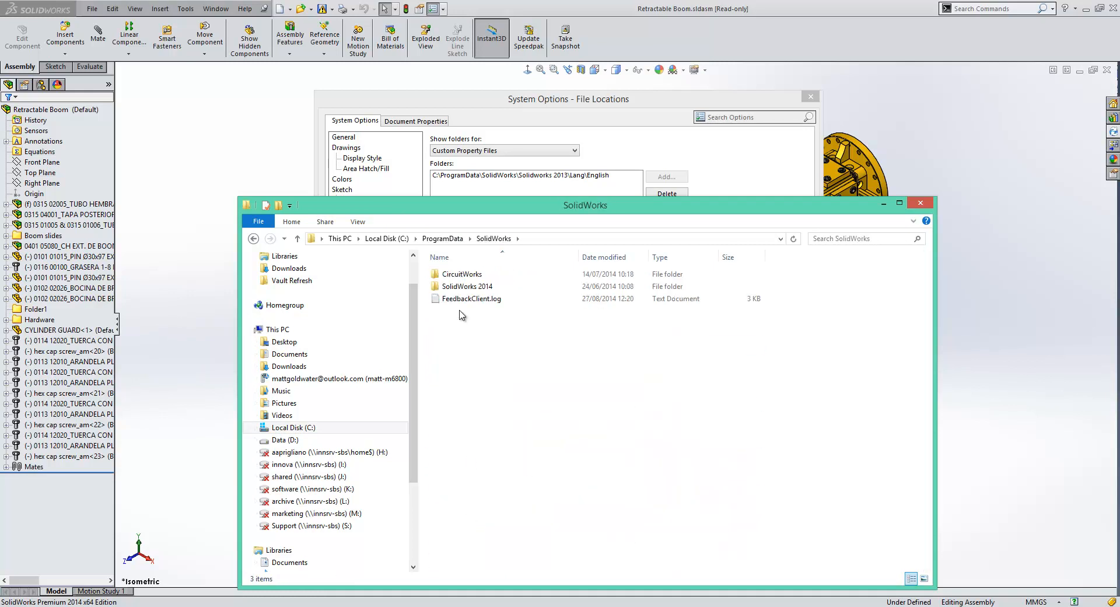
mouse_move(477, 315)
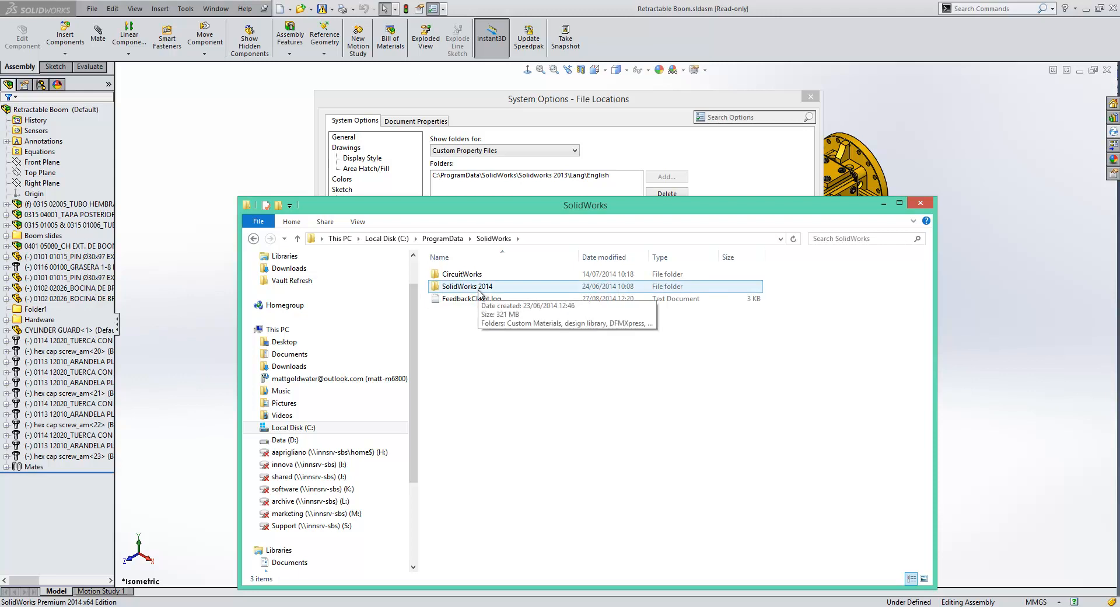
Go into SolidWorks 2014\lang\english and view properties.txt in Notepad
double_click(464, 285)
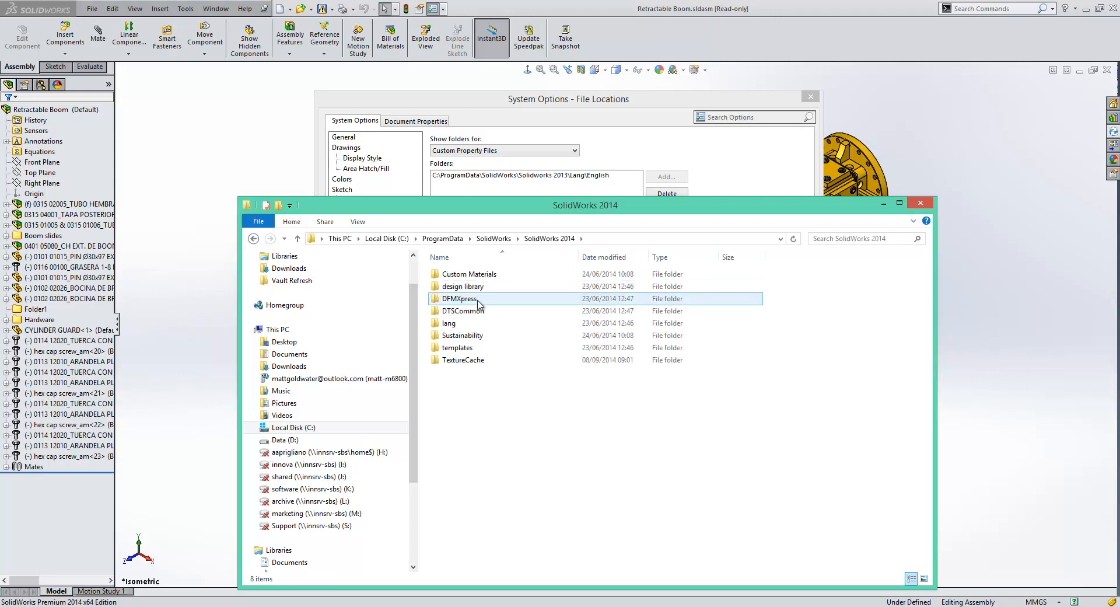
double_click(449, 322)
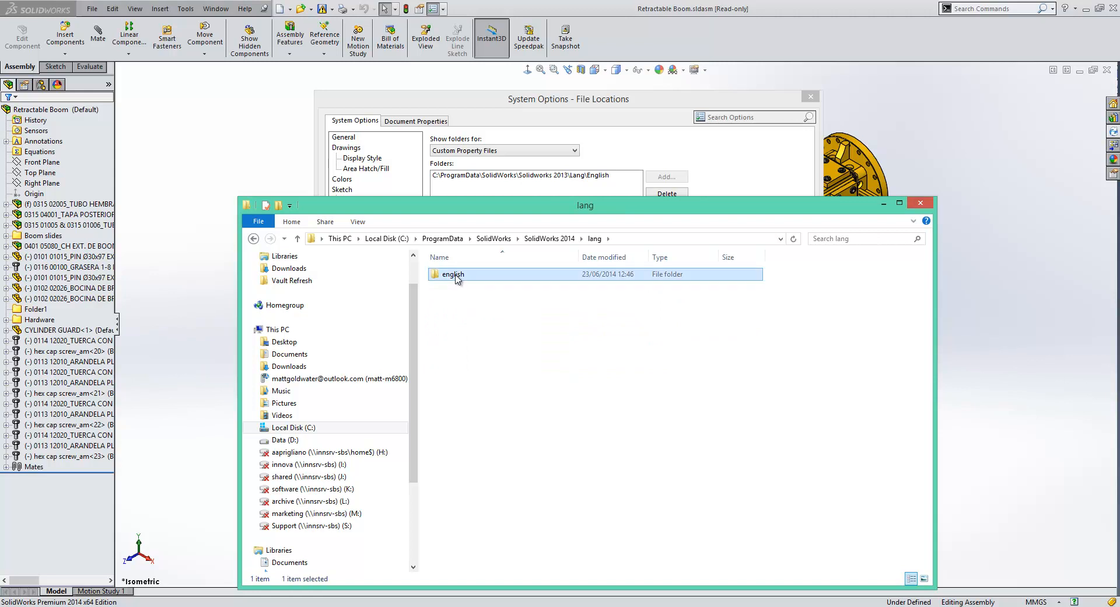
double_click(453, 274)
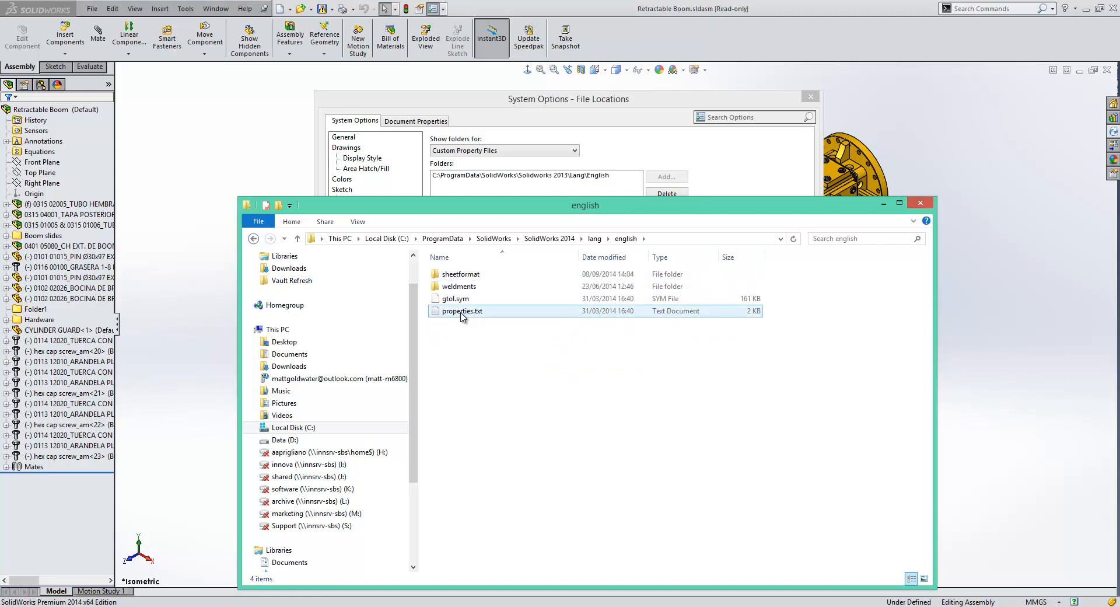
mouse_move(468, 314)
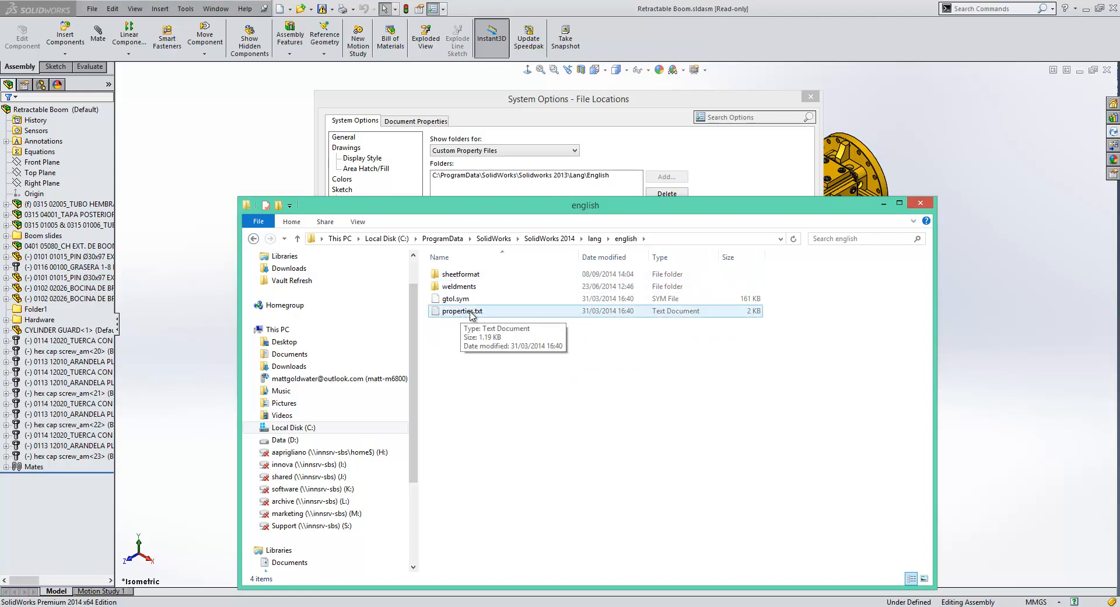
double_click(460, 310)
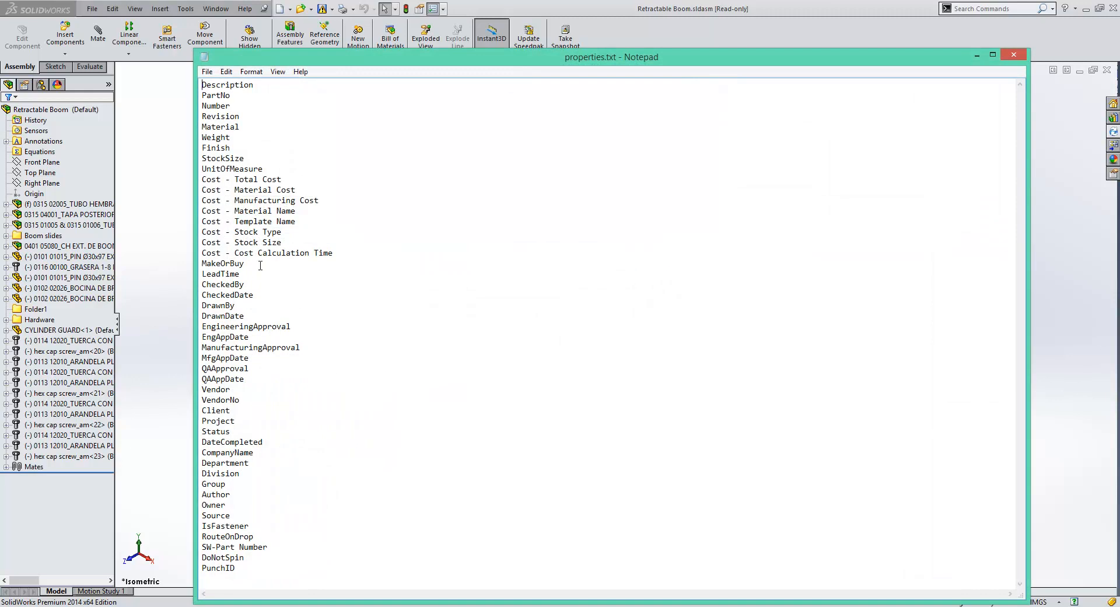
mouse_move(311, 125)
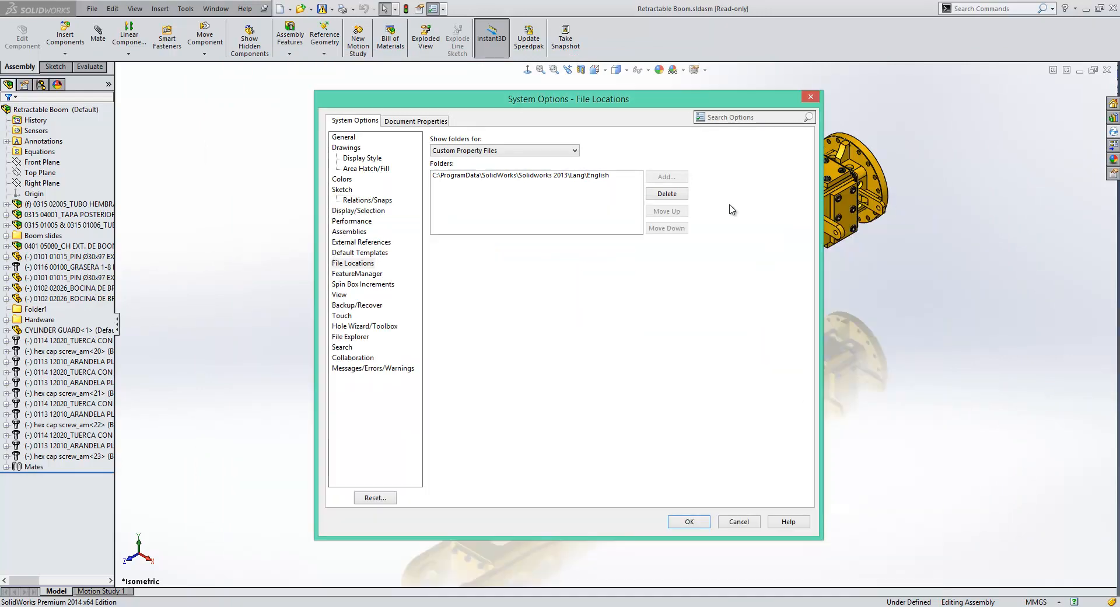
Replace the 2013 folder entry with the SolidWorks 2014 lang\english folder and save the options
left_click(536, 175)
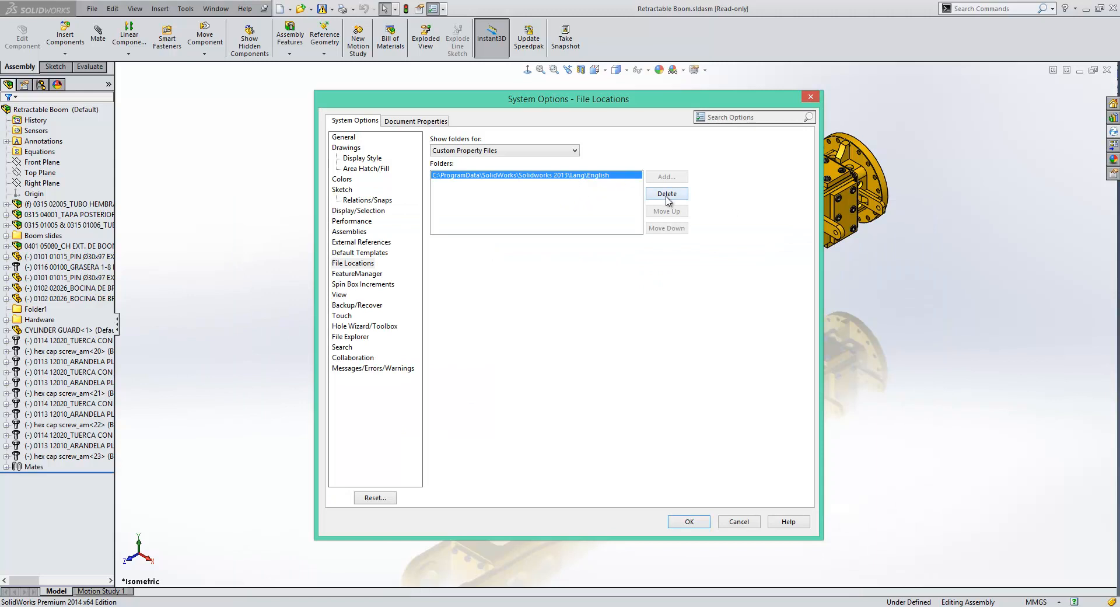
left_click(665, 177)
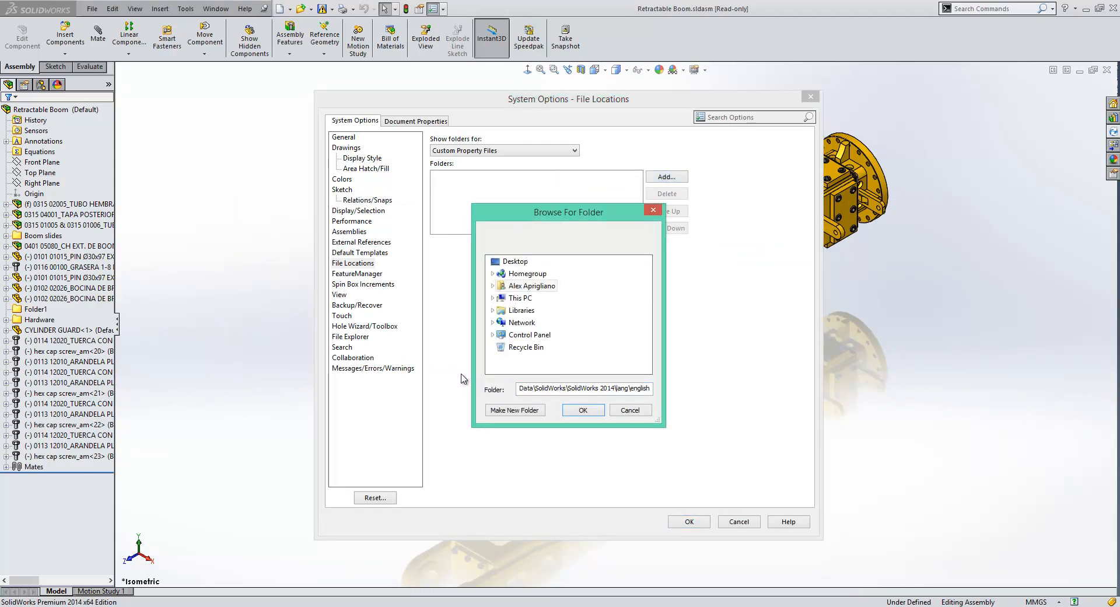
left_click(582, 409)
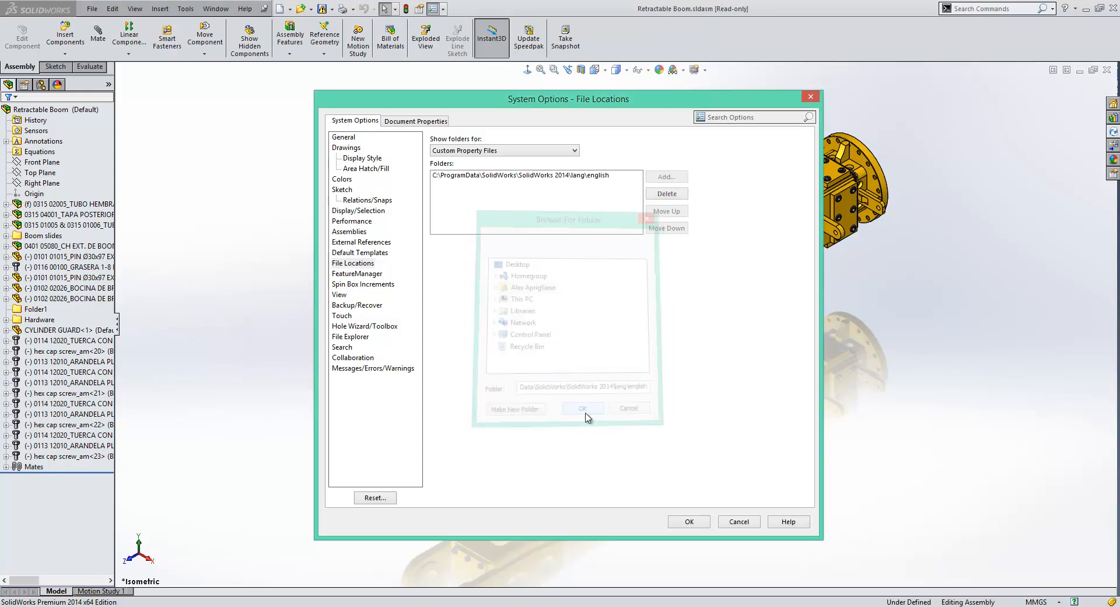
left_click(587, 408)
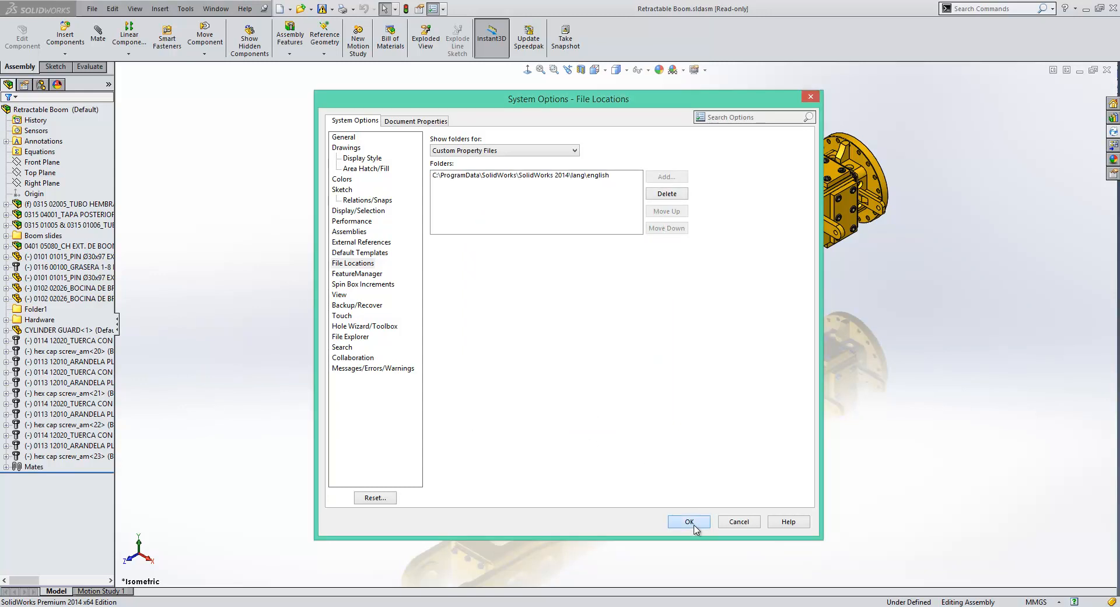
left_click(689, 521)
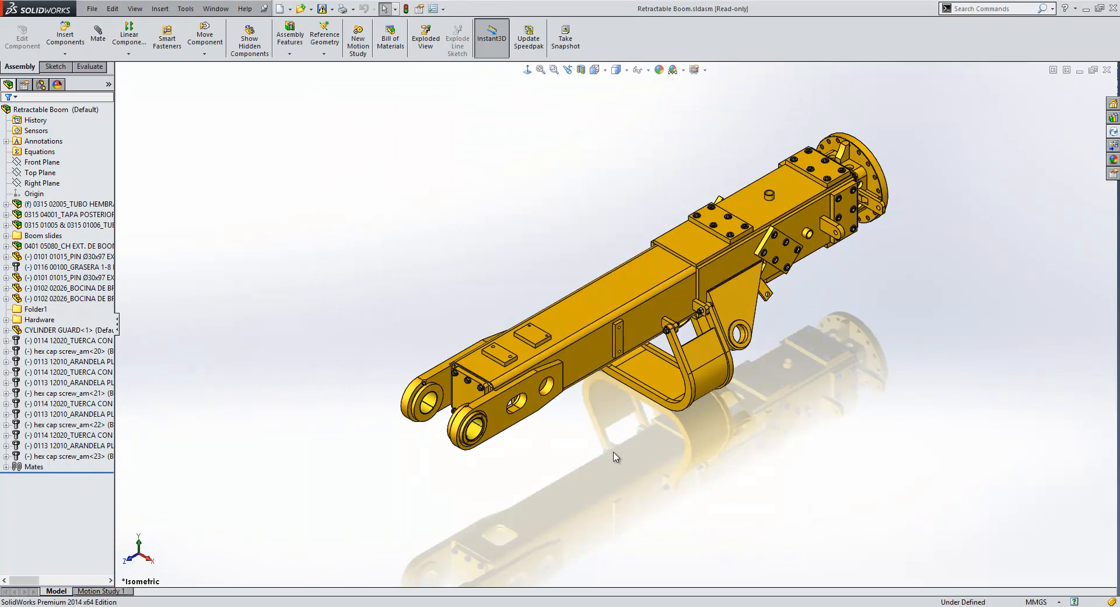
mouse_move(470, 129)
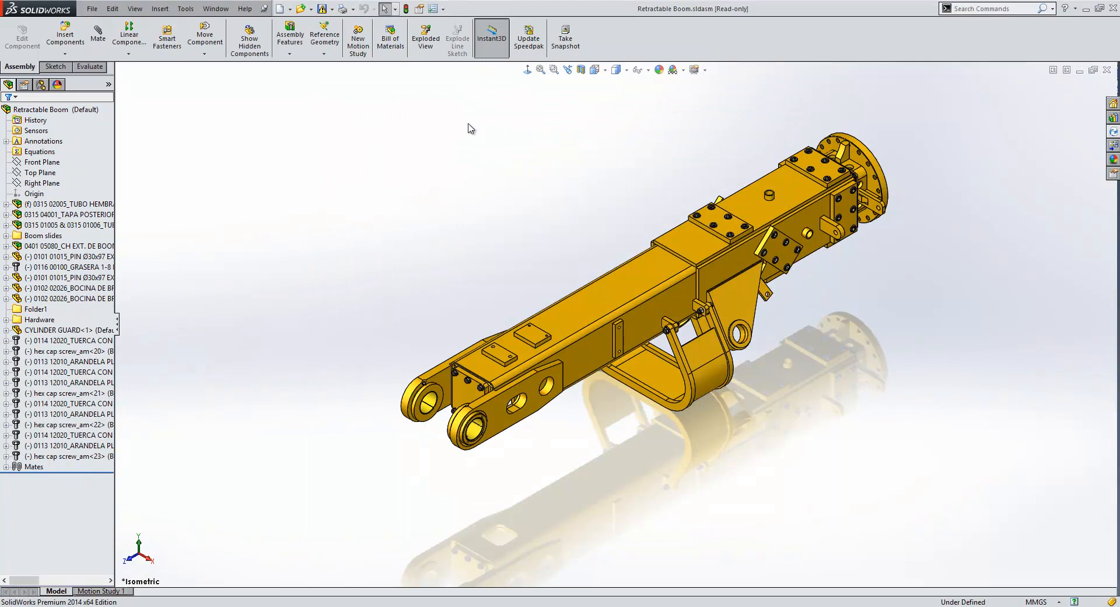
Reopen the Retractable Boom assembly's Summary Information on the Custom tab
left_click(421, 8)
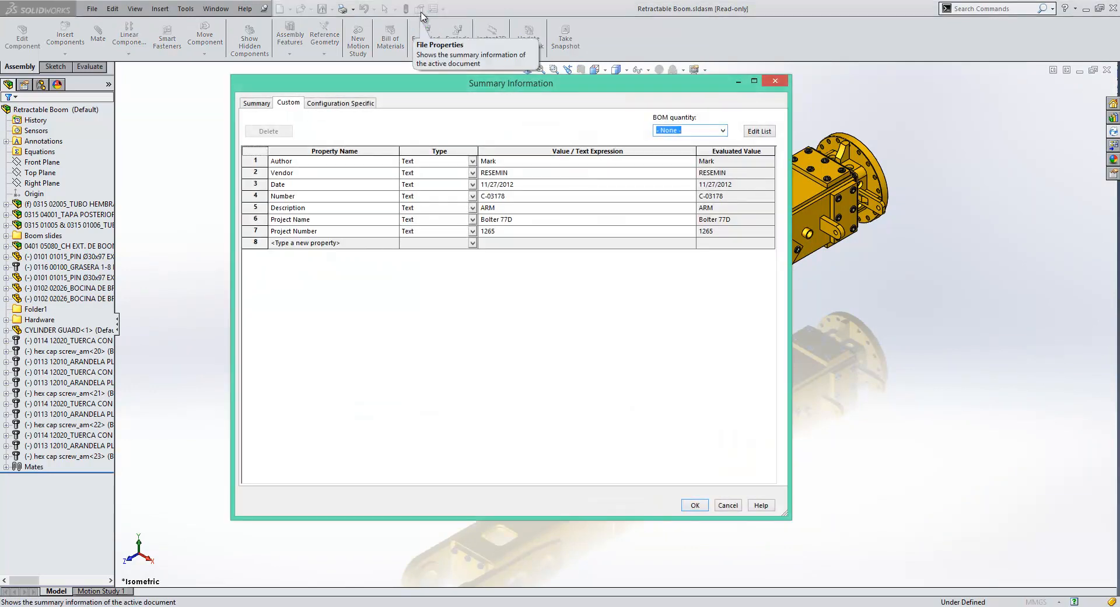